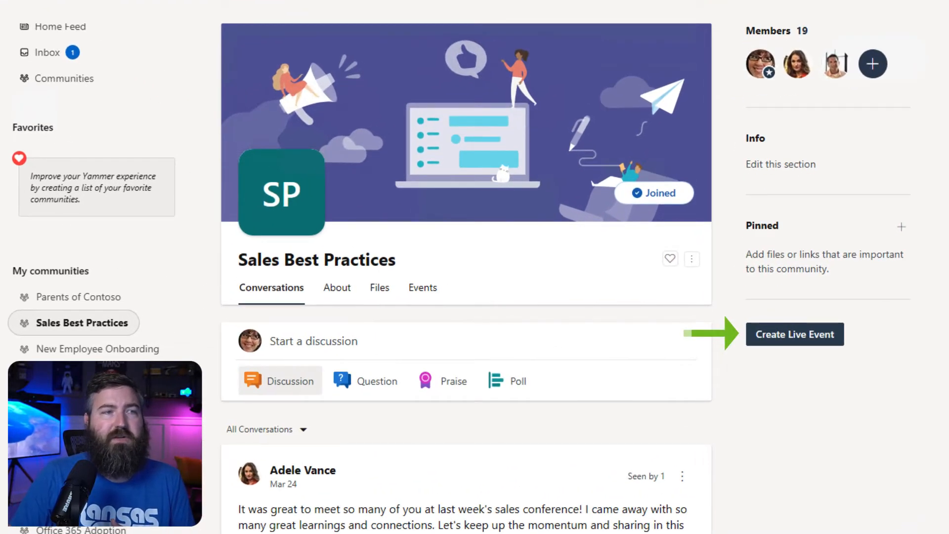
Draft a live event named 'Sales Kickoff Q3' and mark it as not a test event
left_click(794, 334)
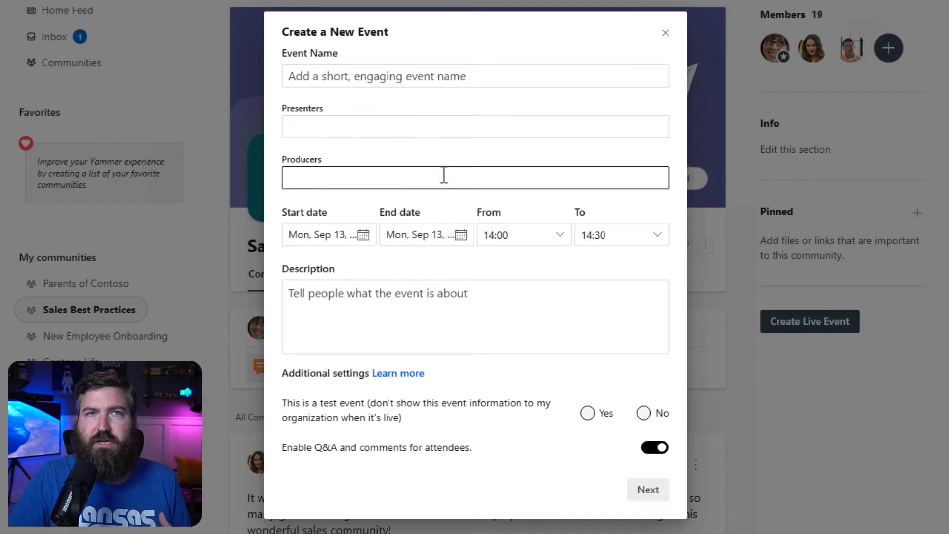
mouse_move(414, 229)
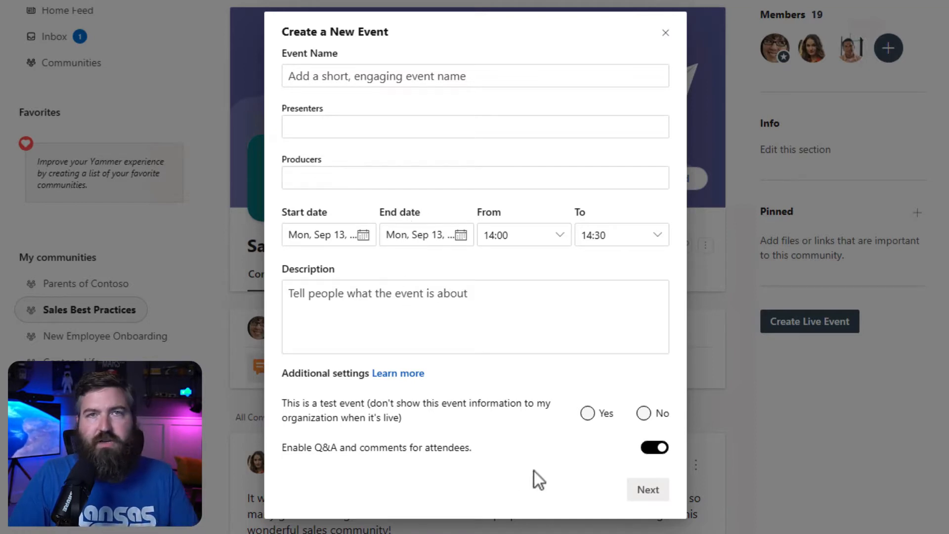
type("Sales Kickoff Q3")
type("It's going to be great!")
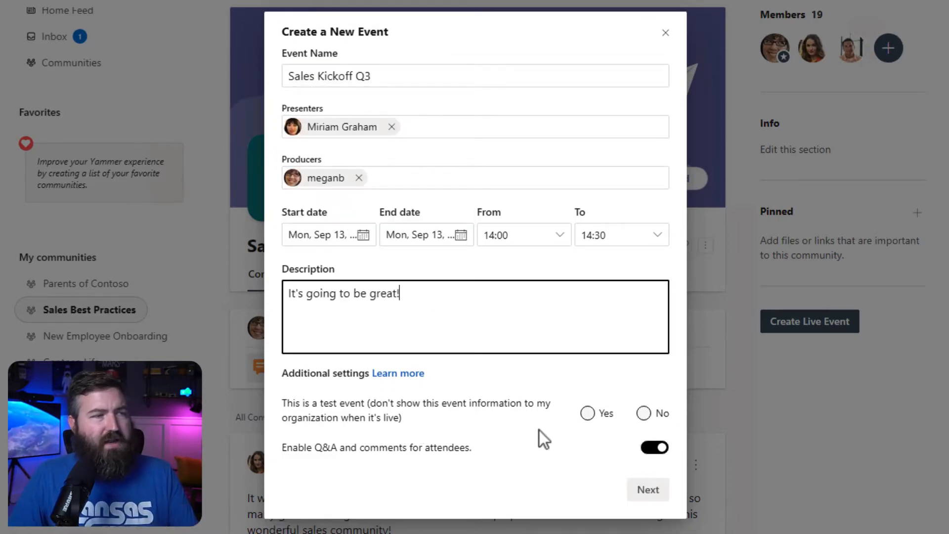
left_click(642, 413)
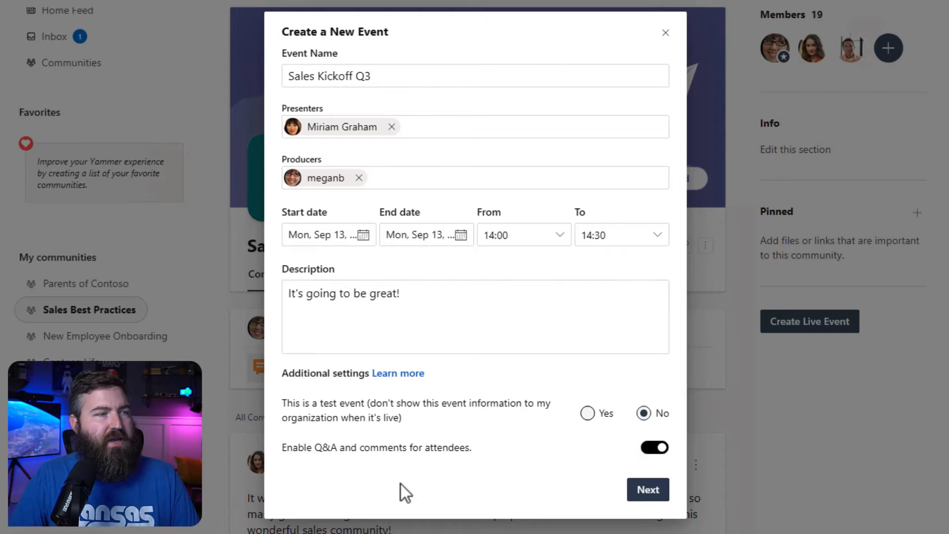
mouse_move(495, 464)
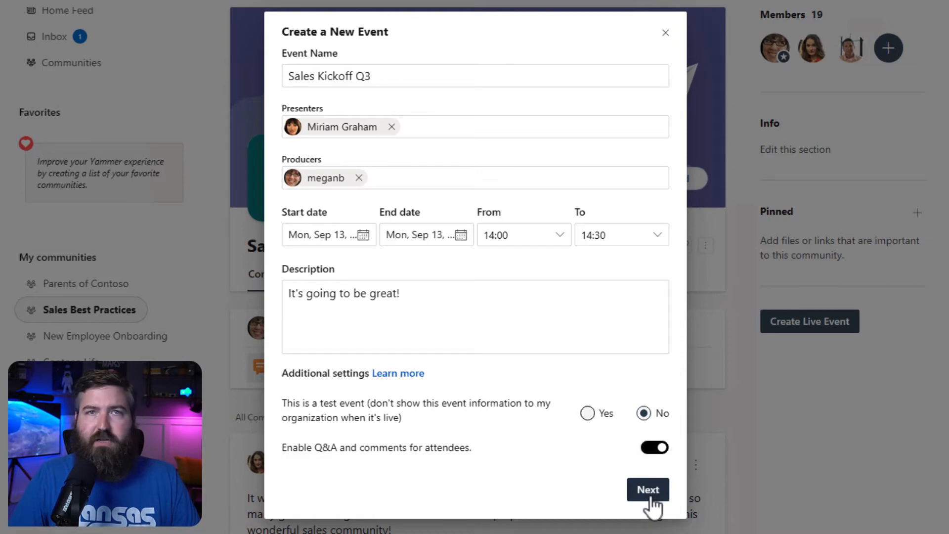
Continue the Sales Kickoff Q3 draft to the Microsoft Teams production-tool choice
left_click(647, 488)
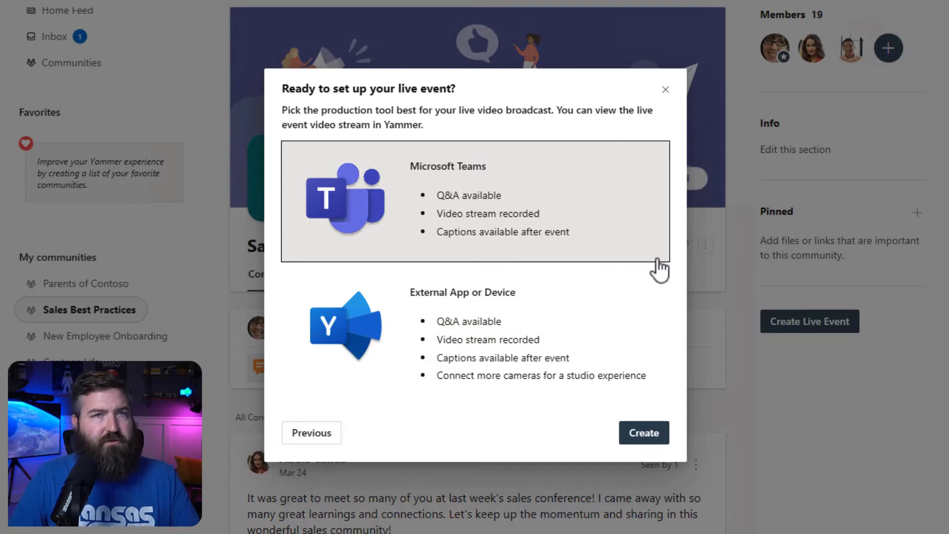
mouse_move(553, 151)
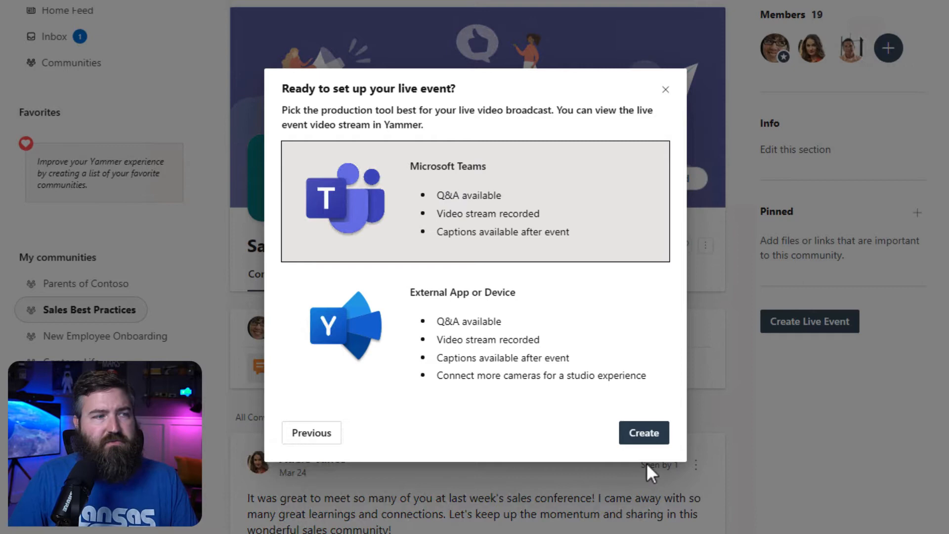
Create the Teams-produced Sales Kickoff Q3 event and show its invitation preview
left_click(642, 431)
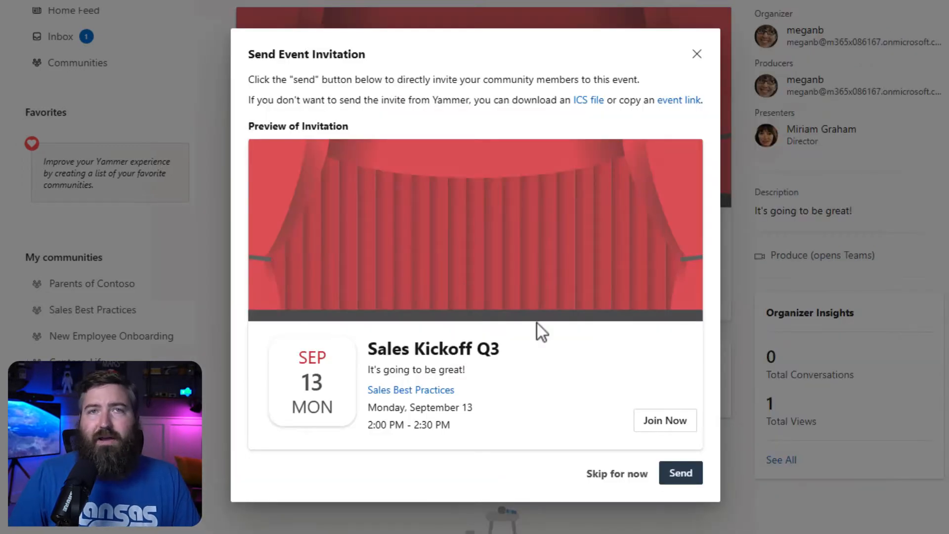
mouse_move(222, 355)
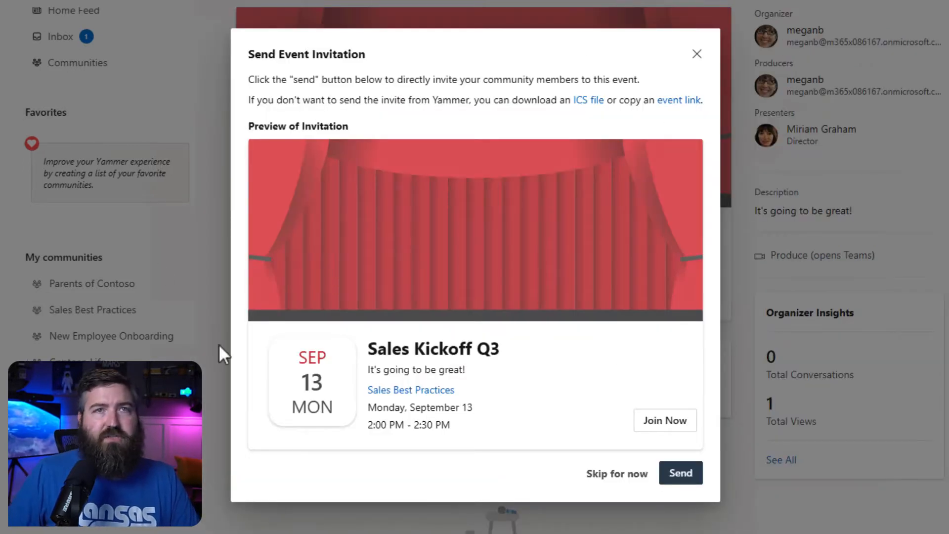
mouse_move(245, 409)
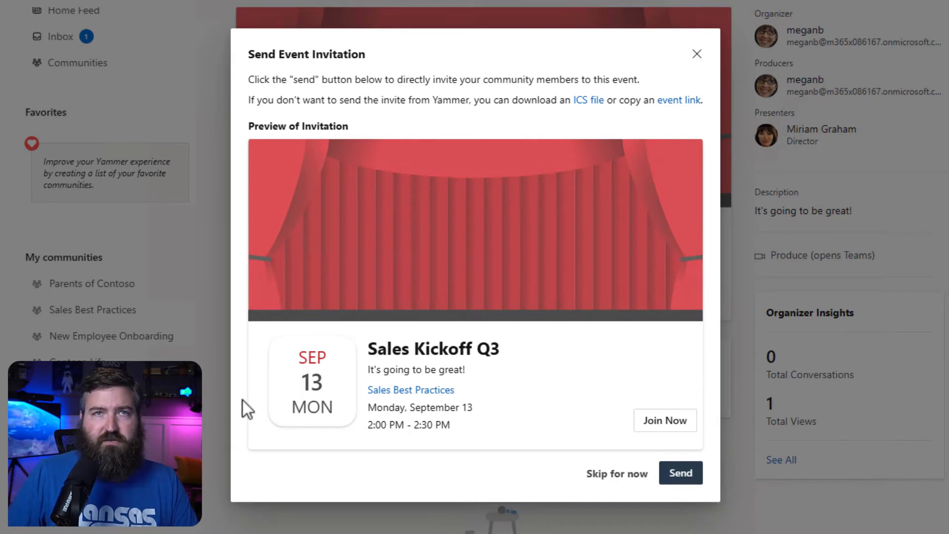
mouse_move(469, 424)
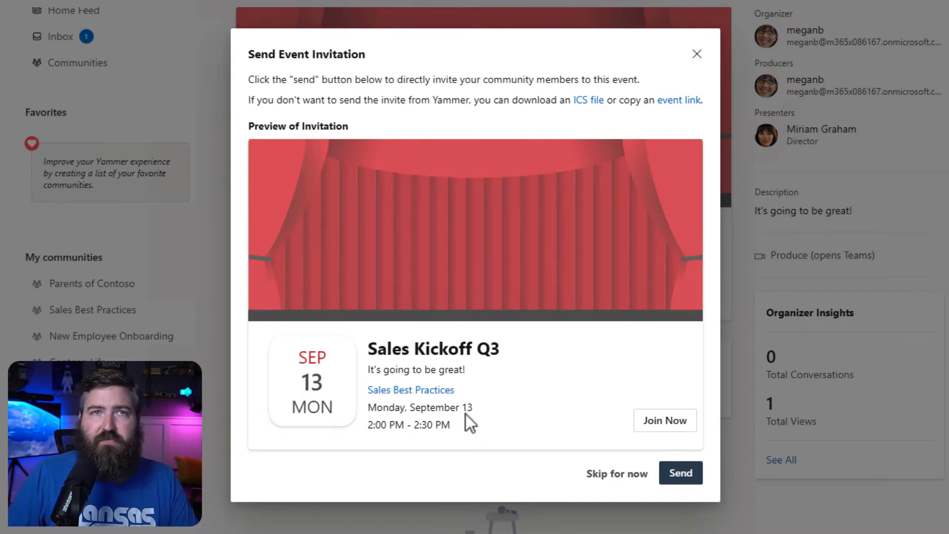
mouse_move(855, 522)
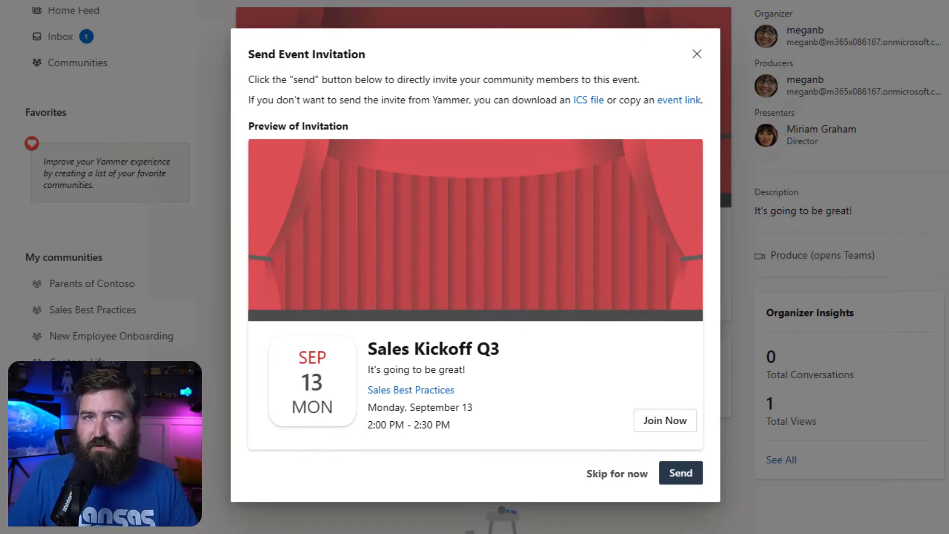
mouse_move(574, 103)
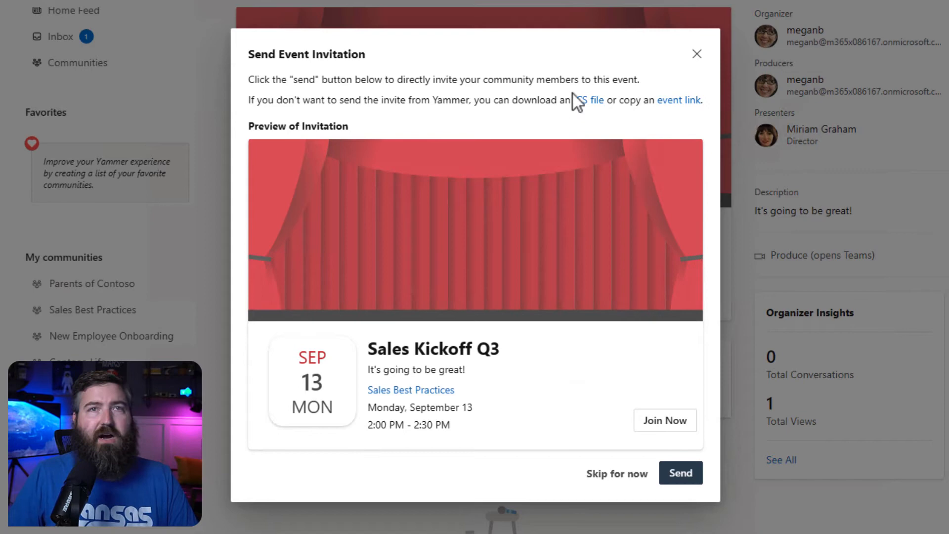
mouse_move(587, 100)
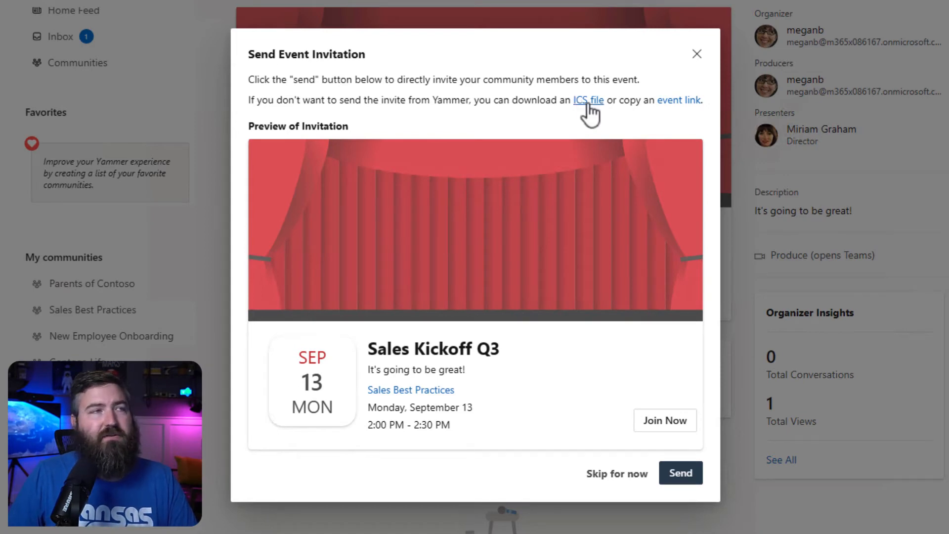
mouse_move(678, 115)
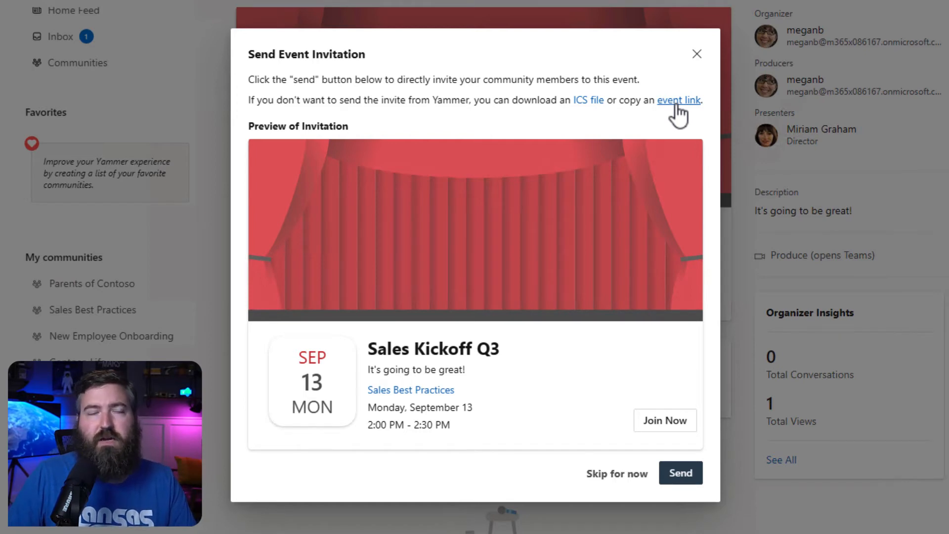
mouse_move(644, 174)
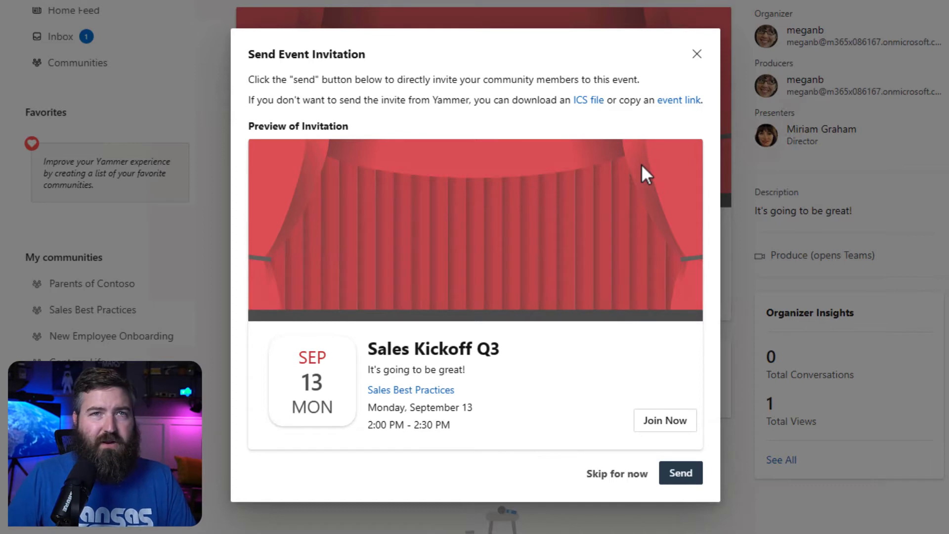
mouse_move(636, 251)
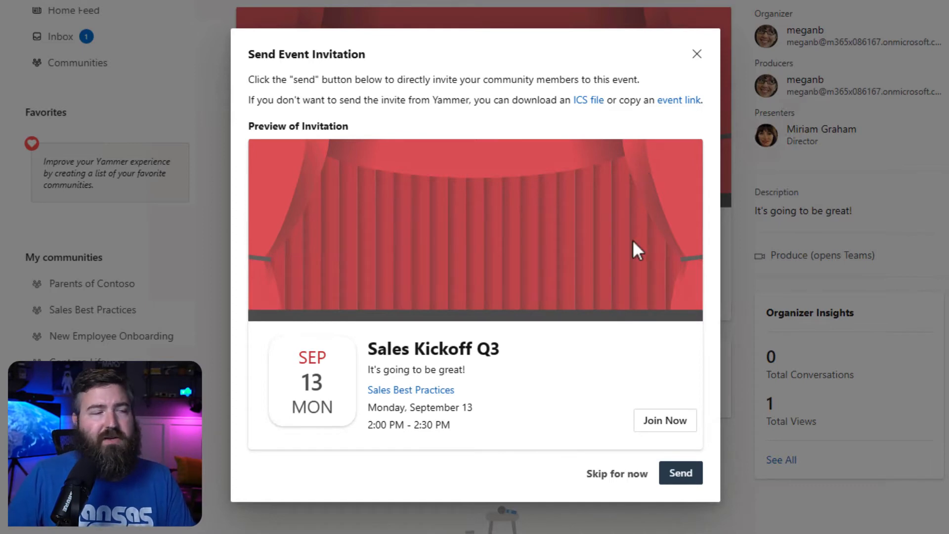
mouse_move(680, 472)
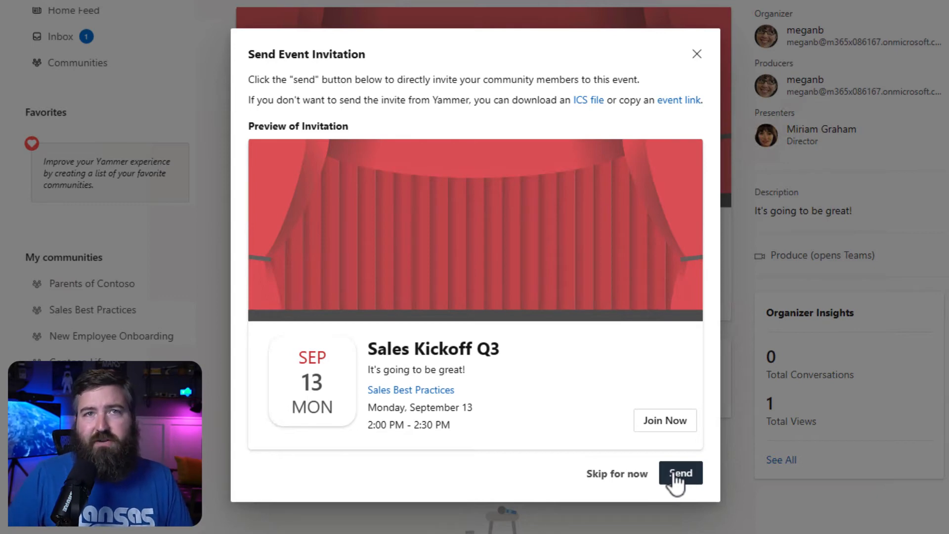
Send the Sales Kickoff Q3 event invitation to the Sales Best Practices community
left_click(680, 472)
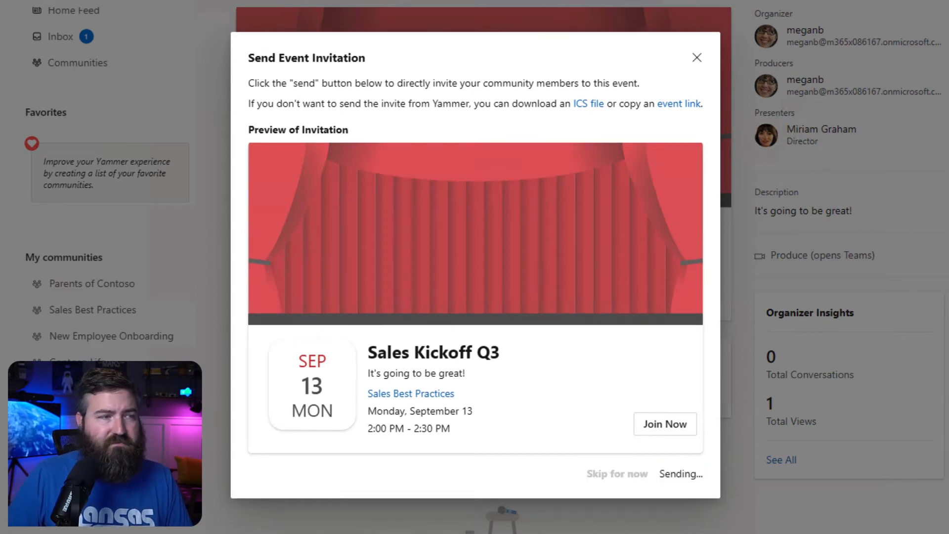
left_click(679, 474)
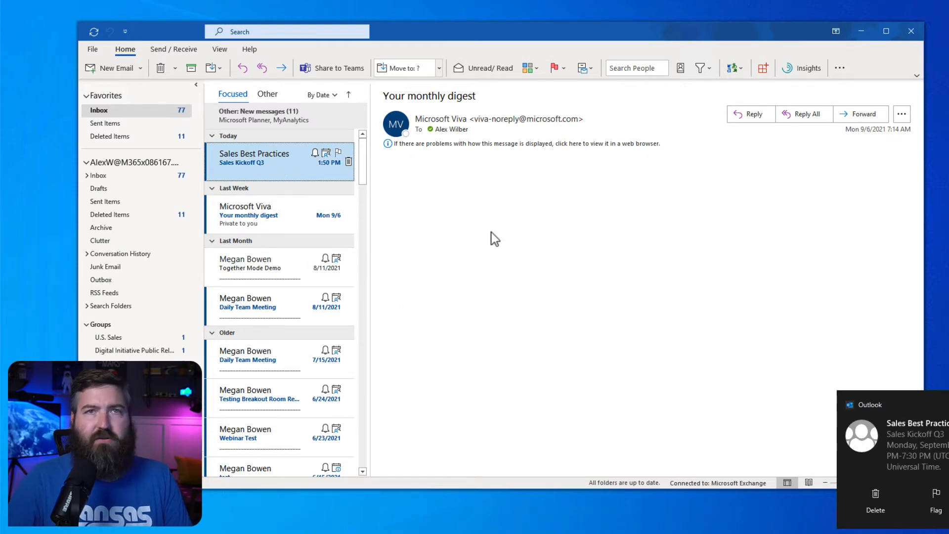
Open the Sales Best Practices message containing the Sales Kickoff Q3 invitation
left_click(254, 158)
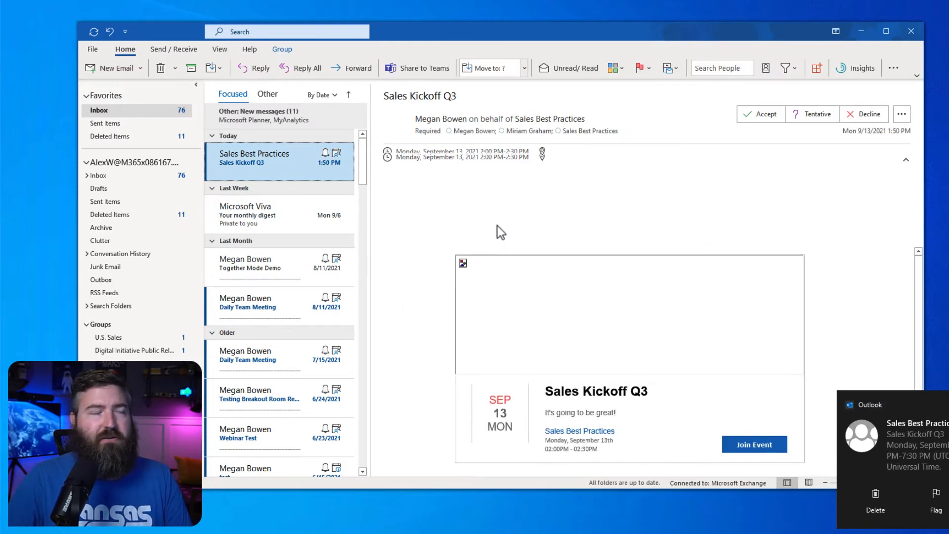